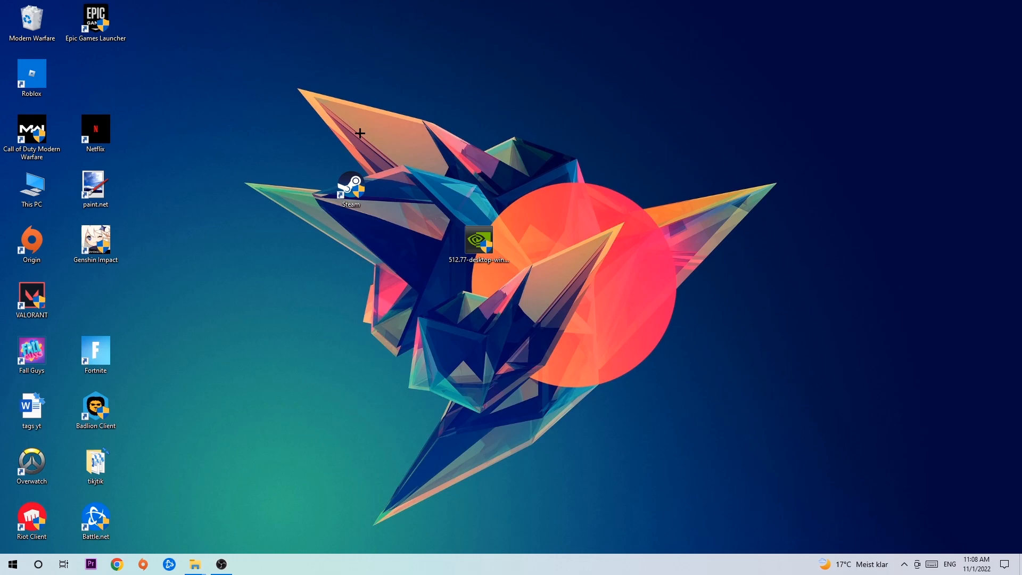
mouse_move(357, 132)
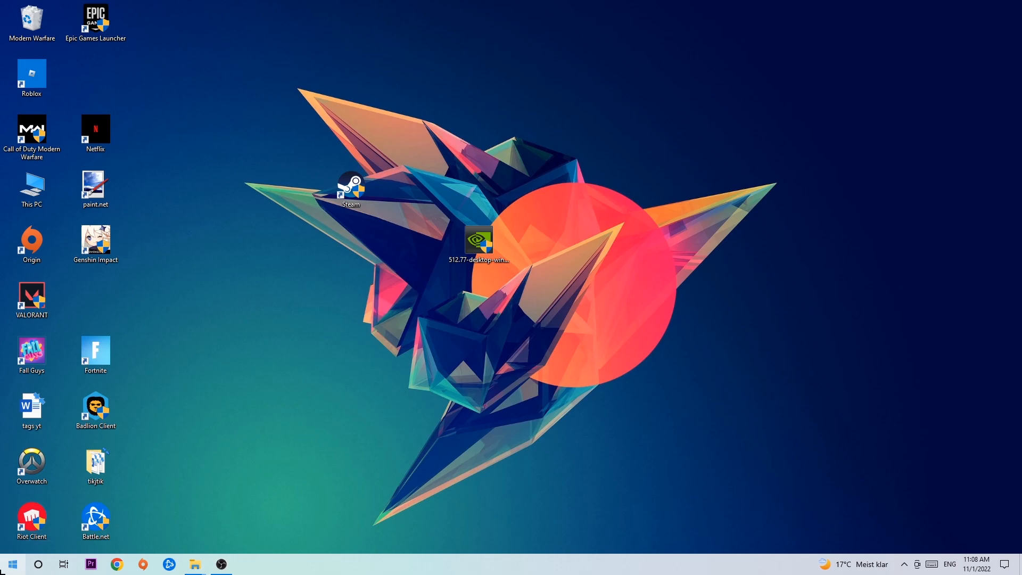
Bring up Windows Defender Firewall in Control Panel from the desktop.
click(10, 564)
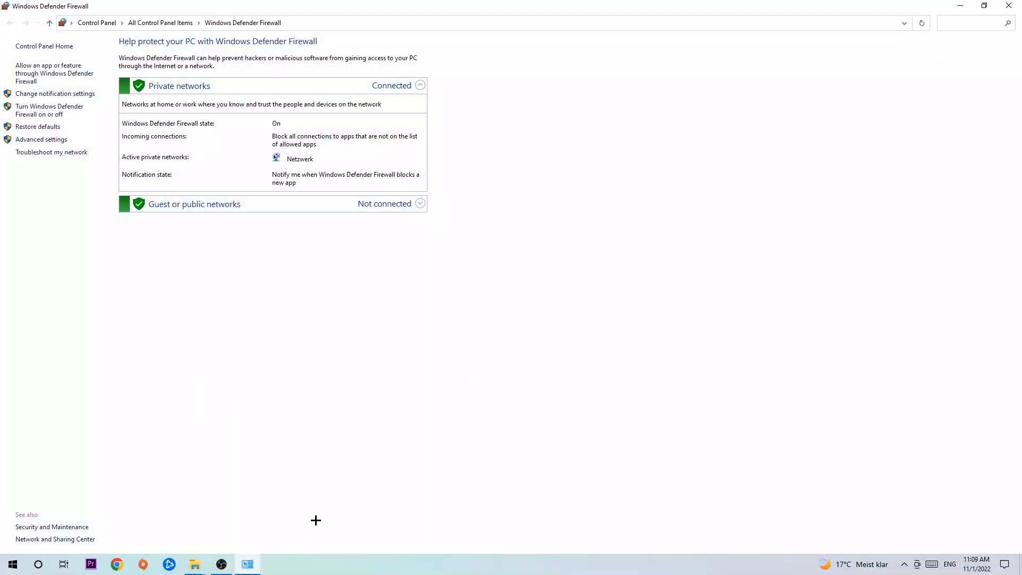
mouse_move(55, 74)
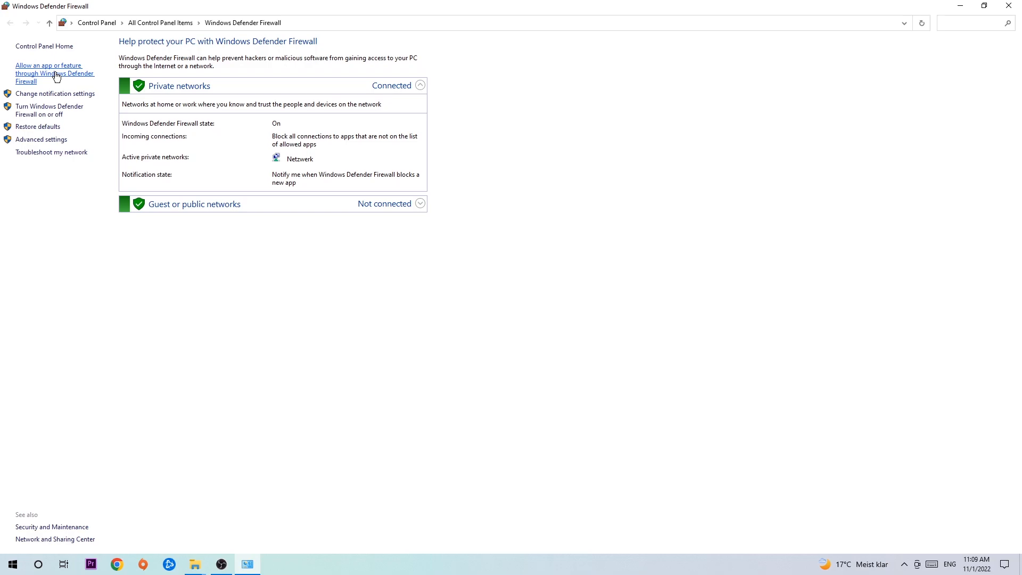
Go to the list of apps allowed through Windows Defender Firewall.
click(54, 74)
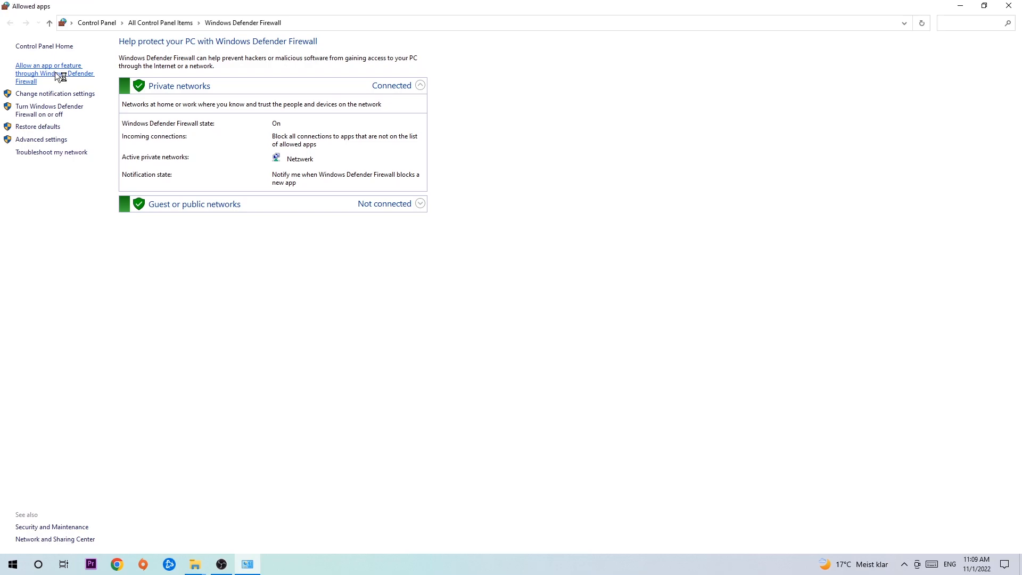
Use Change settings to make the Allowed apps list editable.
click(54, 74)
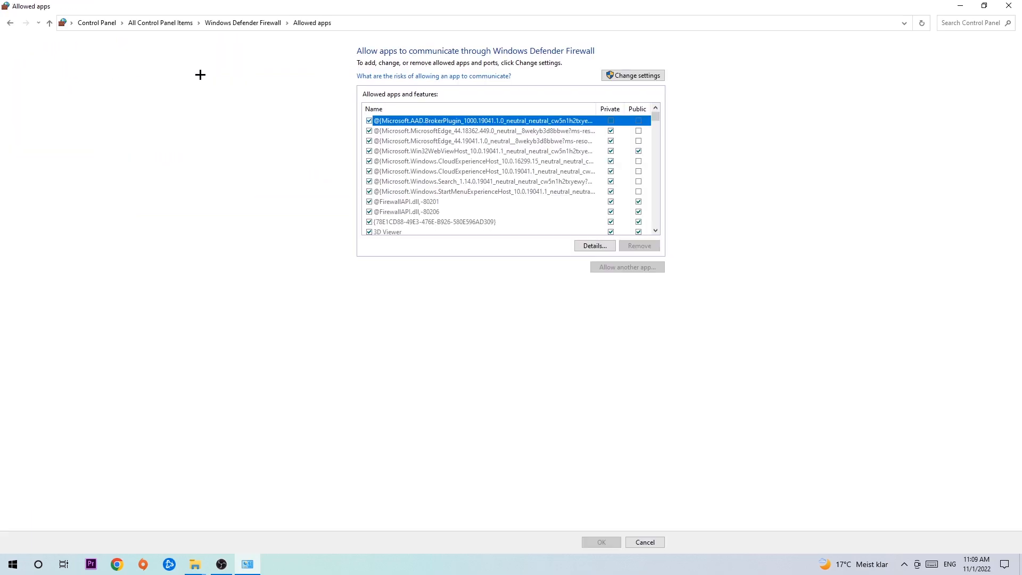
click(631, 76)
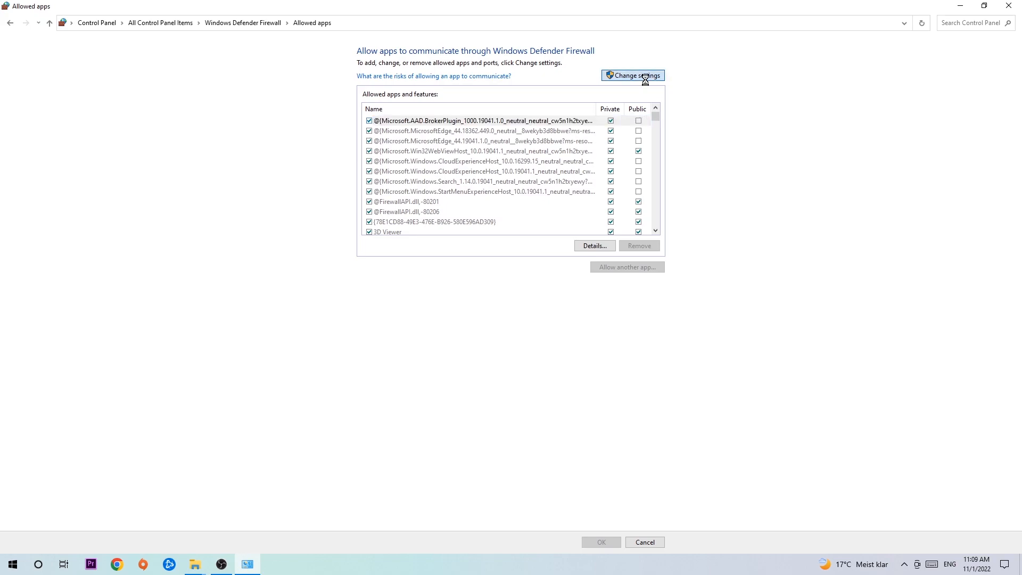
click(633, 75)
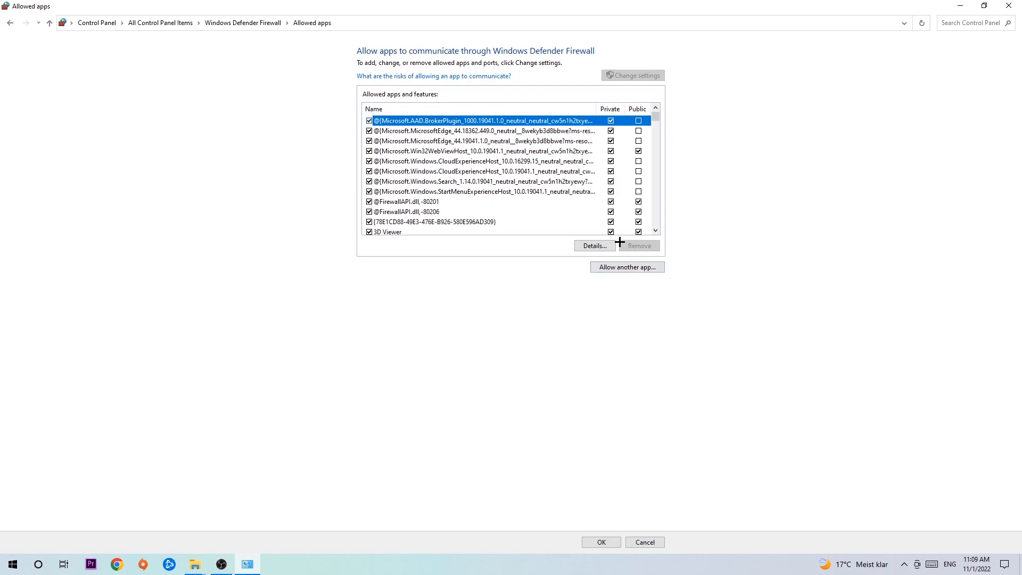
Start Allow another app and browse for a program file, landing in System32.
click(626, 267)
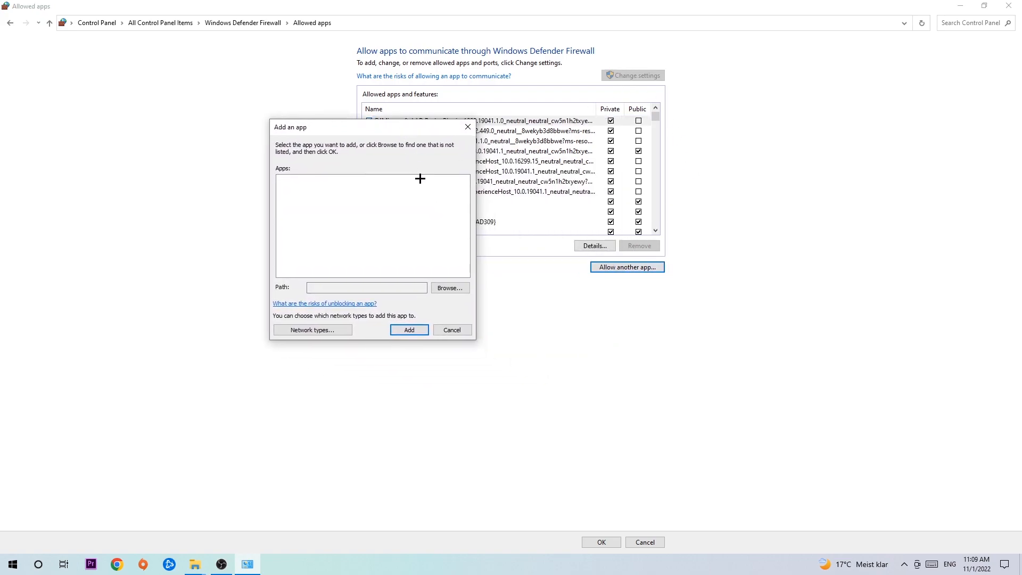
mouse_move(382, 271)
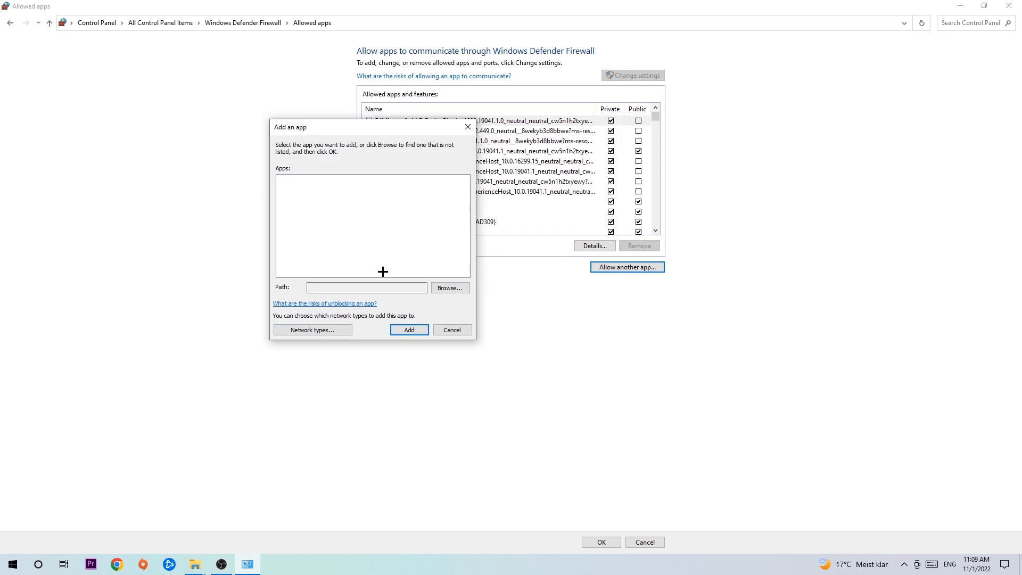
click(449, 287)
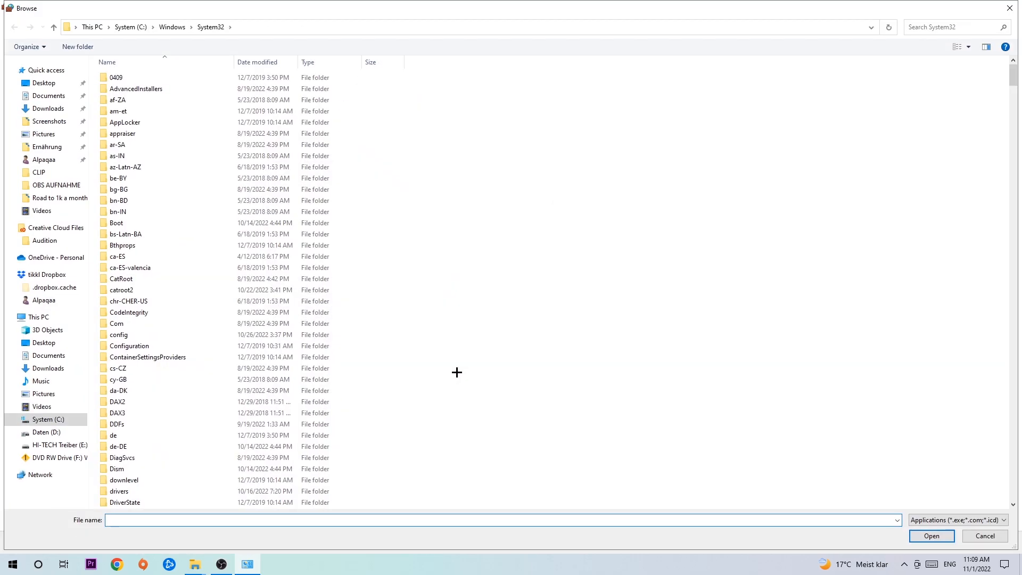